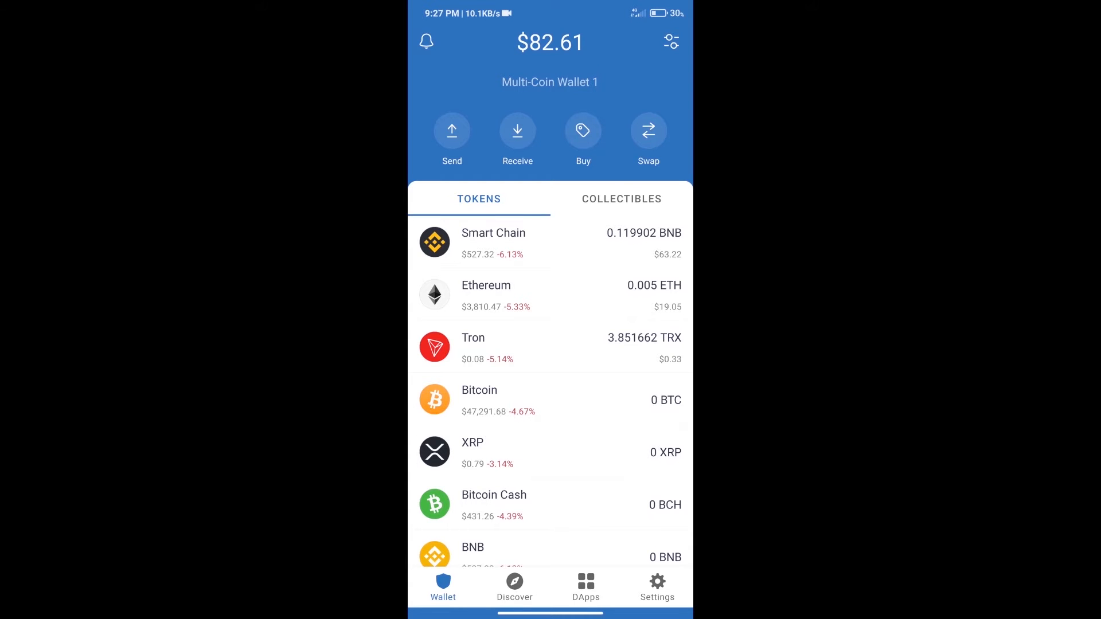
# Step: Search the coin list for 'bn', then open PancakeSwap from the DApps Popular section
pyautogui.click(583, 130)
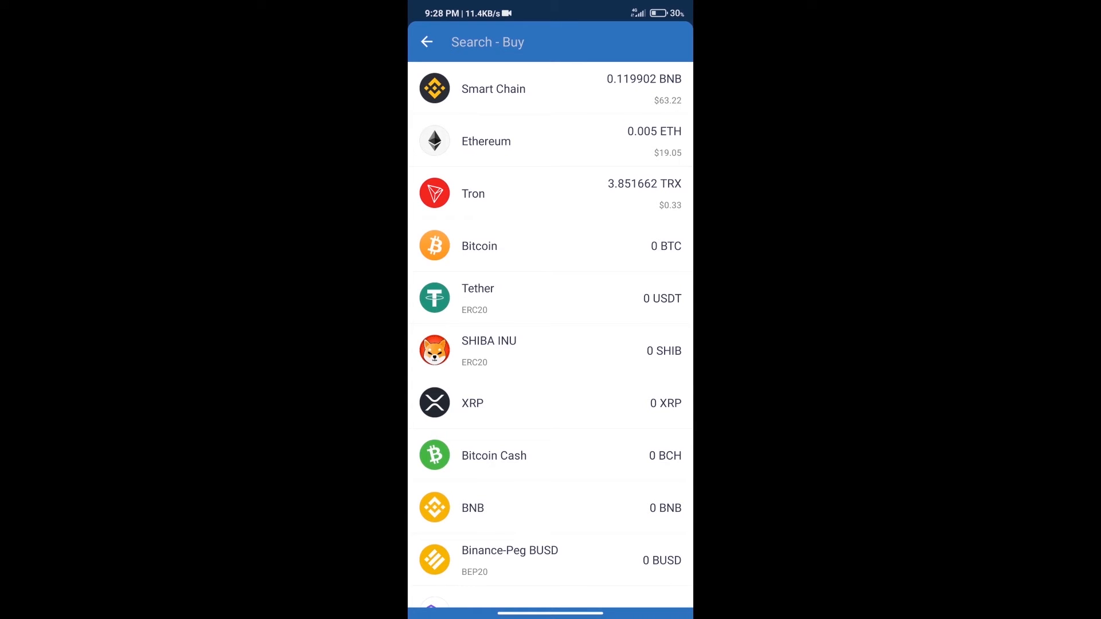
pyautogui.write('bnb')
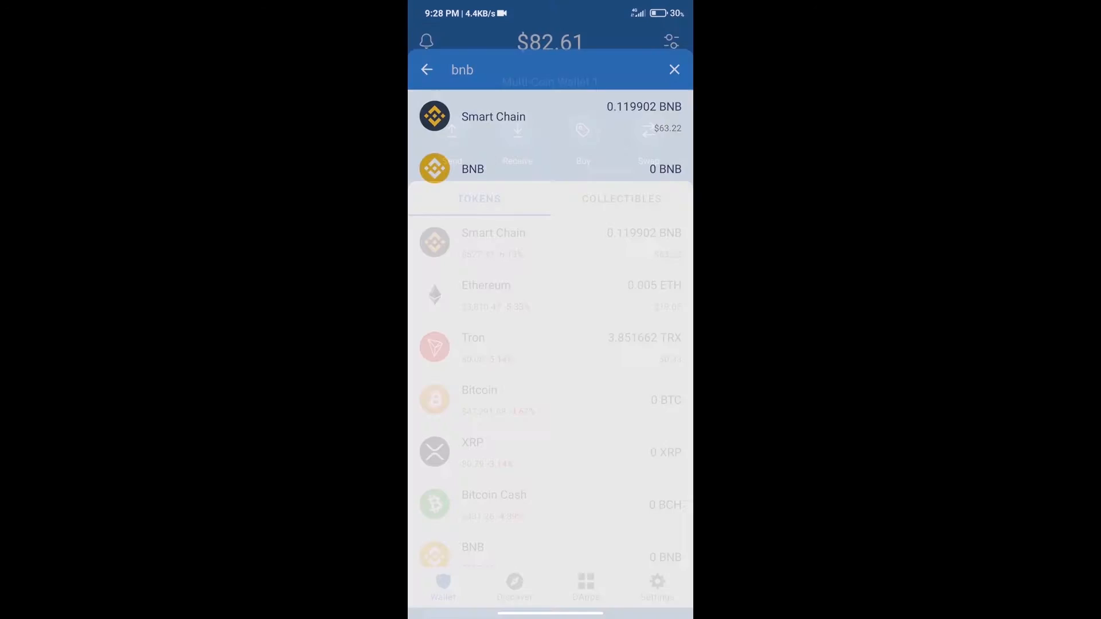
pyautogui.click(674, 70)
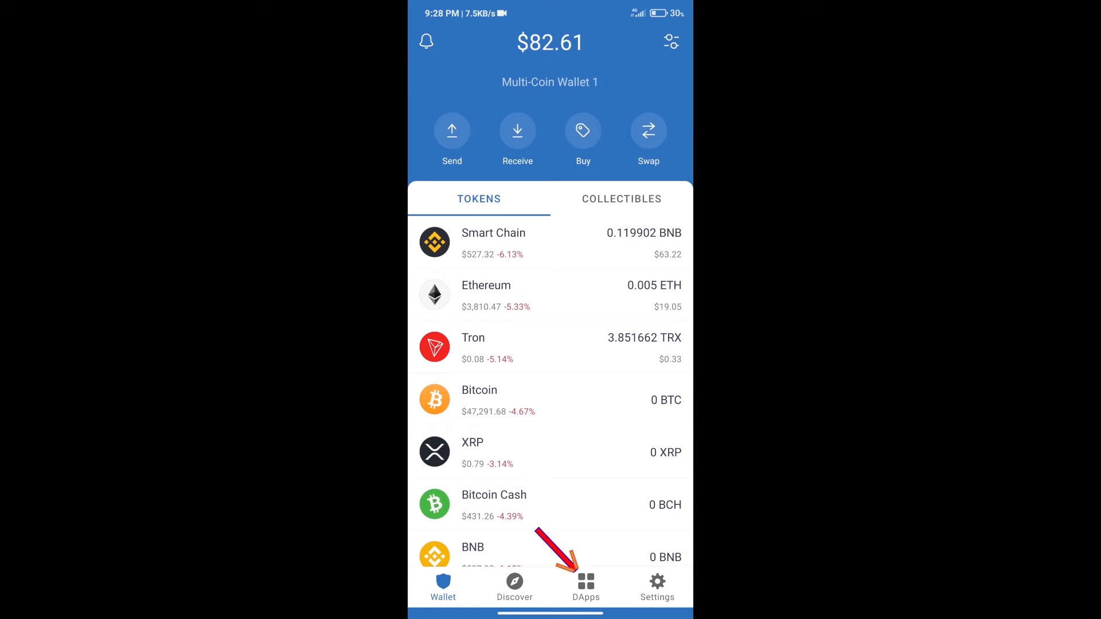
pyautogui.click(586, 586)
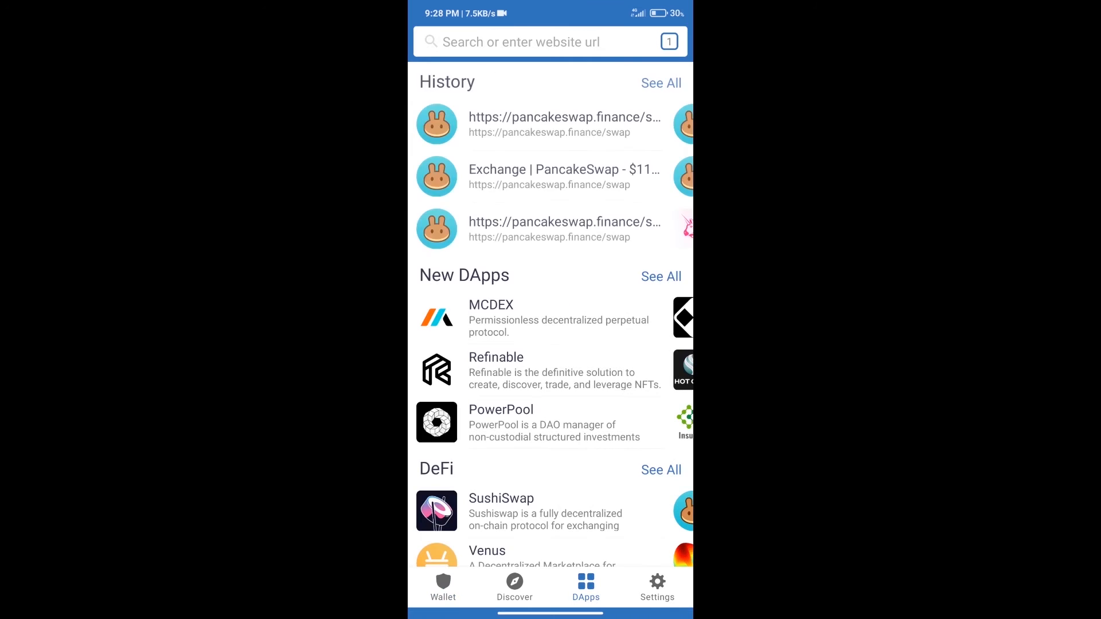
pyautogui.scroll(-3)
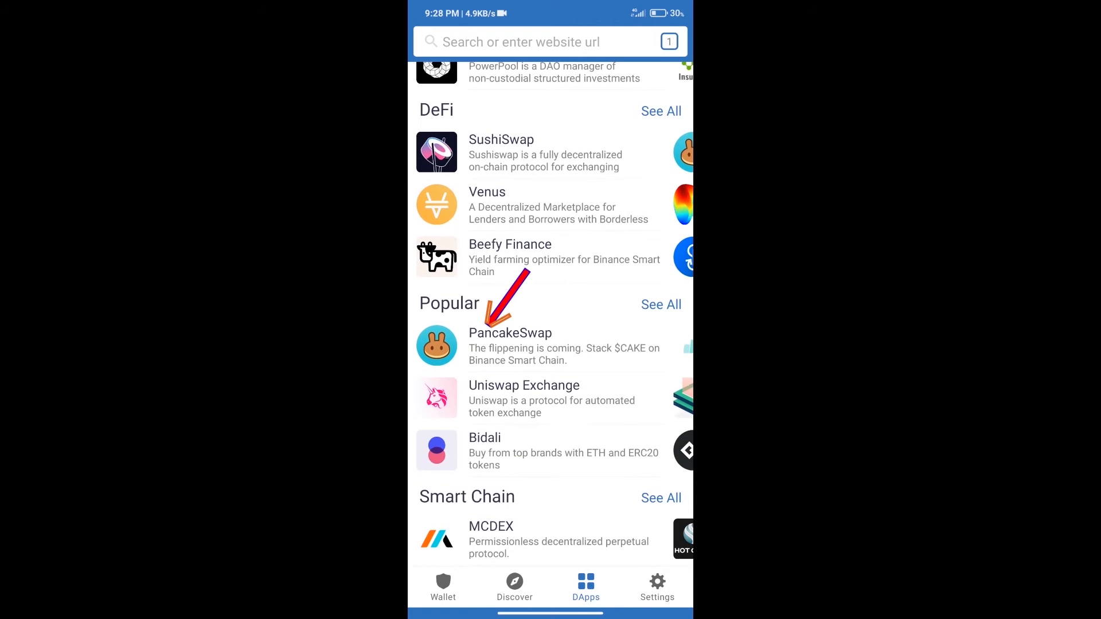
pyautogui.click(510, 344)
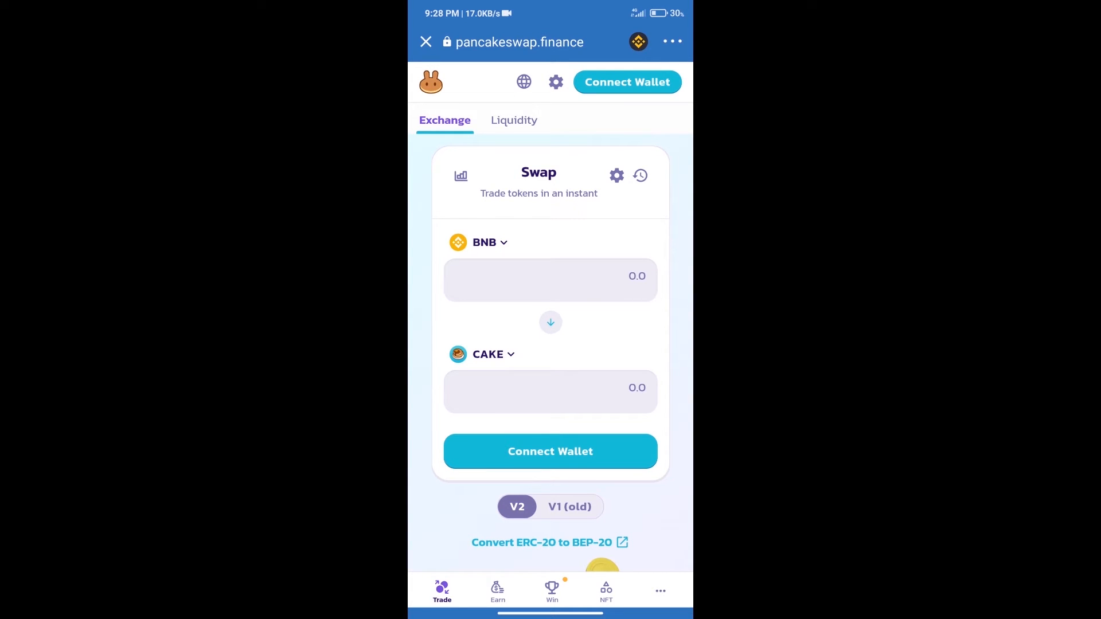
pyautogui.click(627, 82)
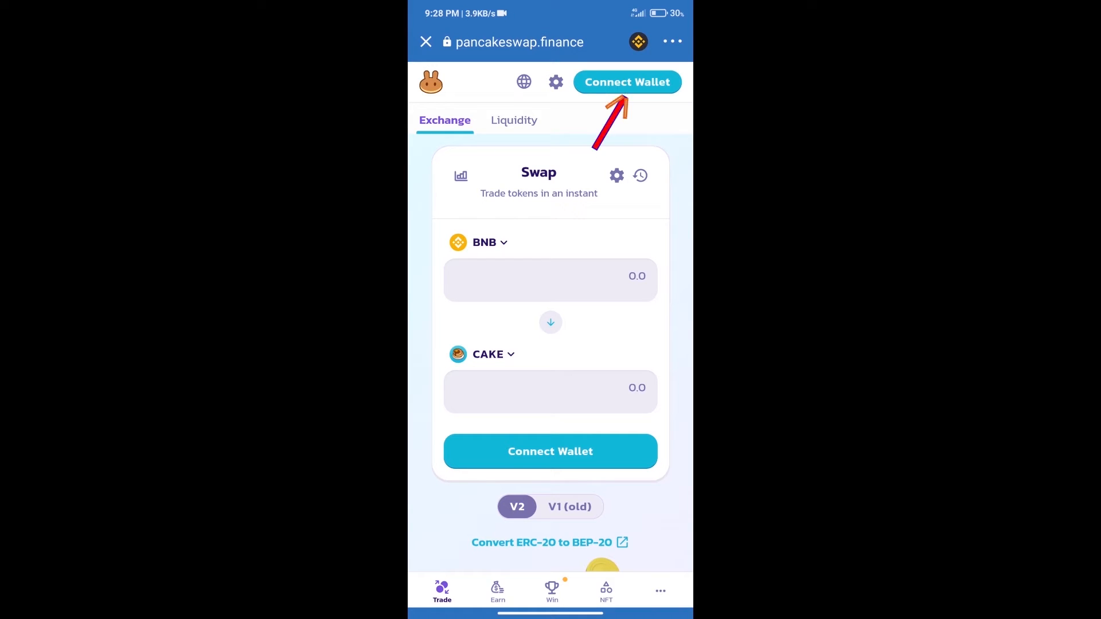
pyautogui.click(627, 82)
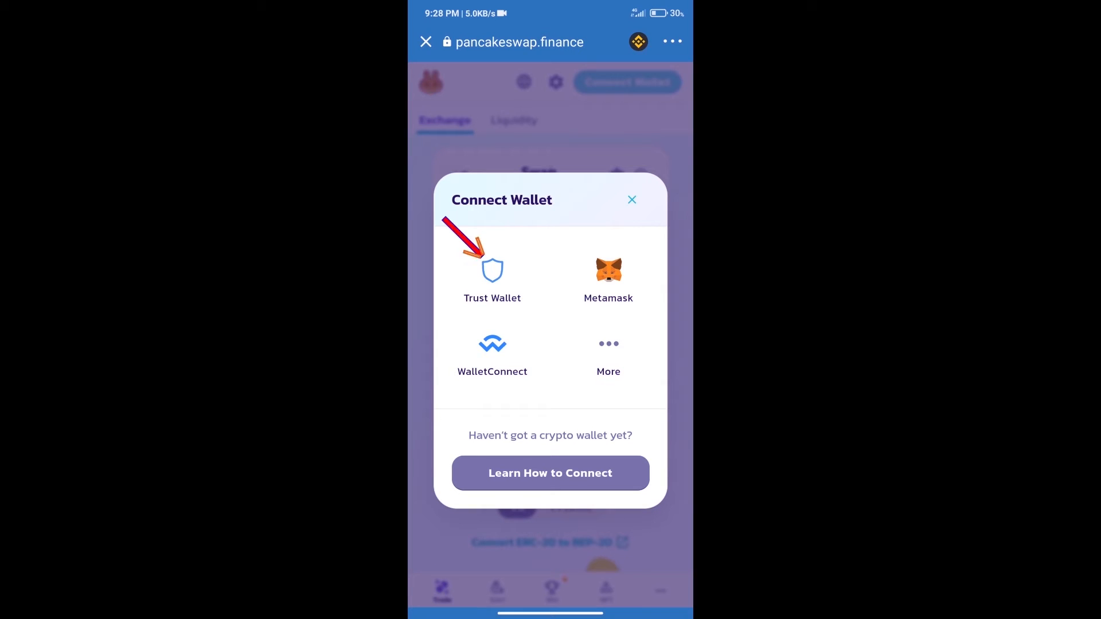
pyautogui.click(631, 199)
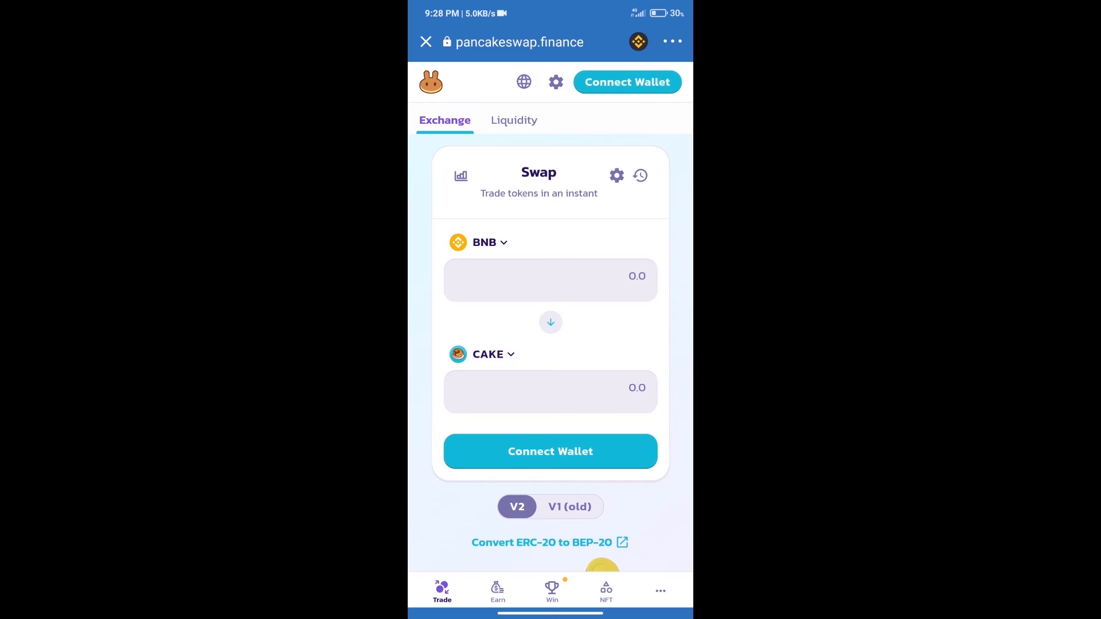
pyautogui.click(626, 81)
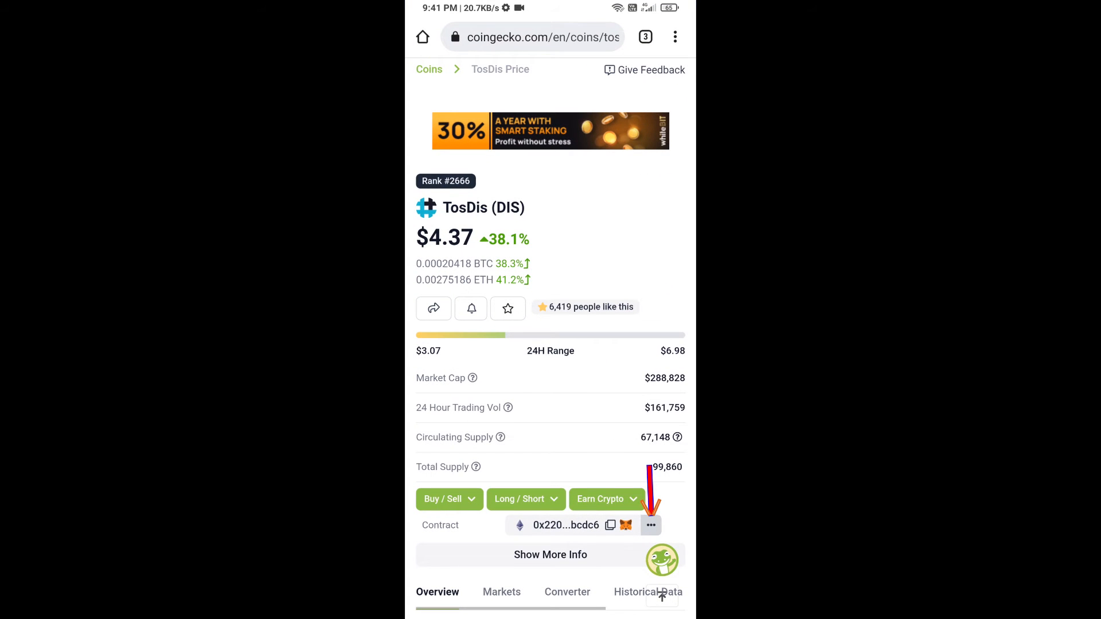
# Step: Show TosDis's other contract addresses on CoinGecko to copy the BSC address
pyautogui.click(651, 525)
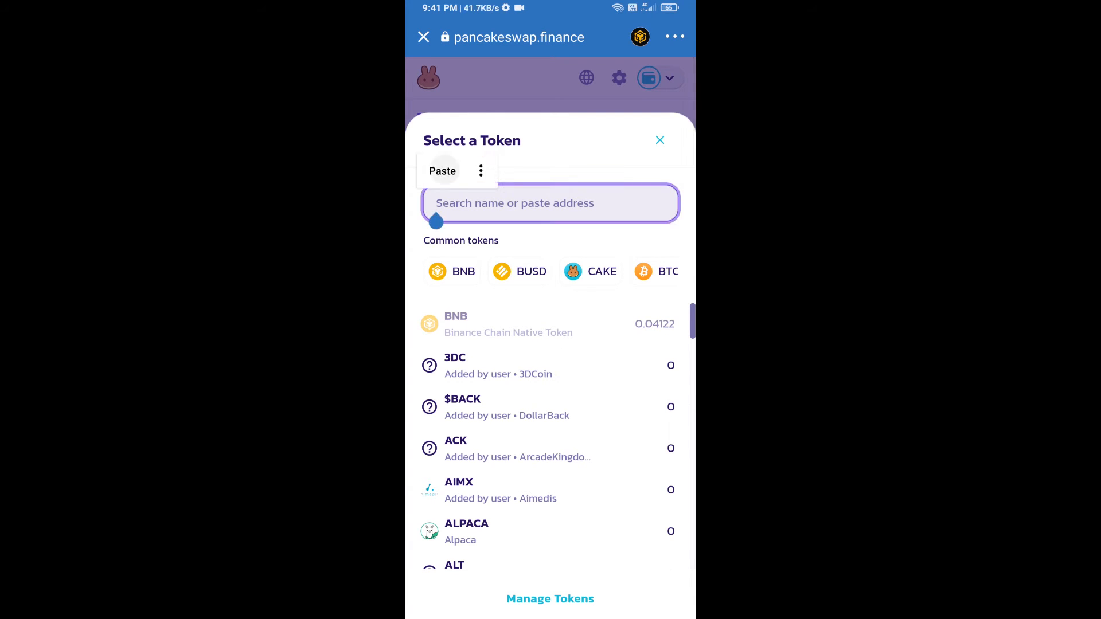
pyautogui.click(443, 171)
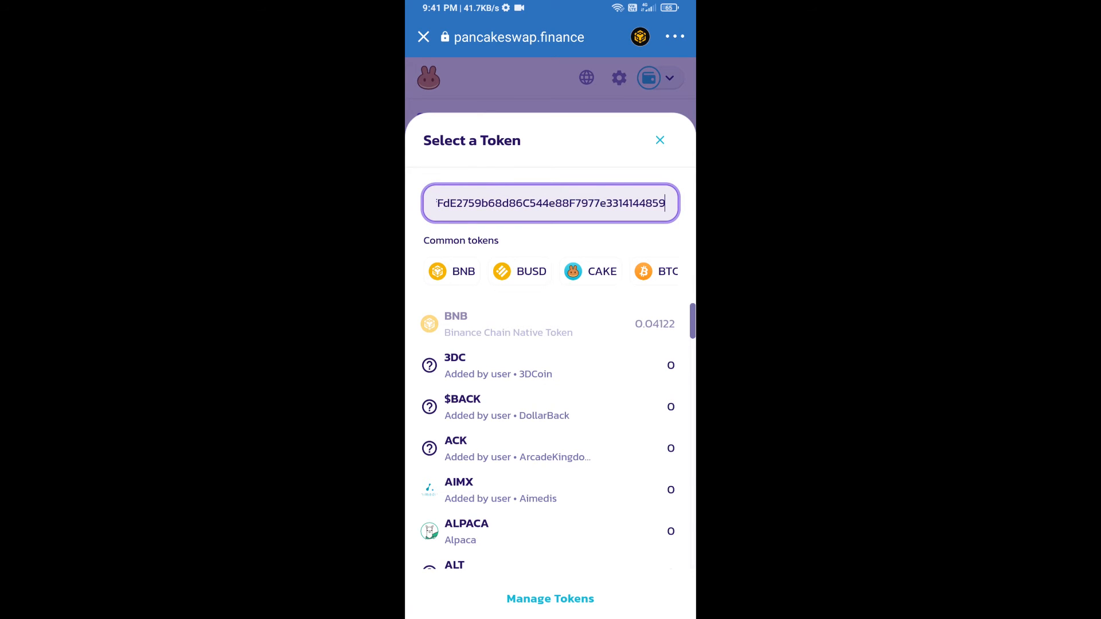
pyautogui.write('FdE2759b68d86C544e88F7977e3314144859')
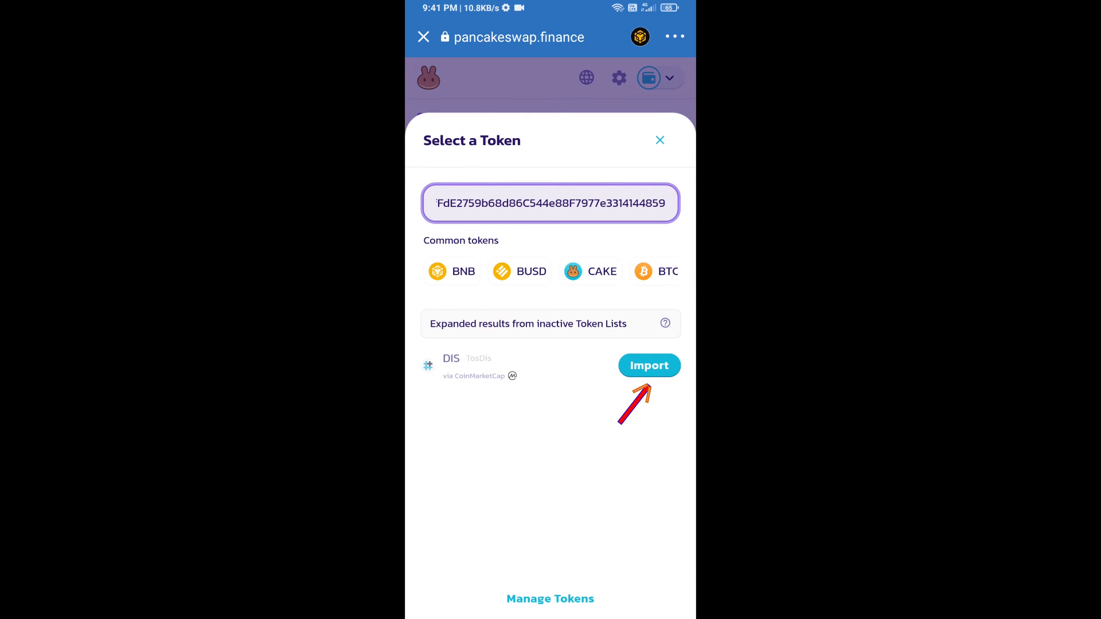
pyautogui.click(648, 365)
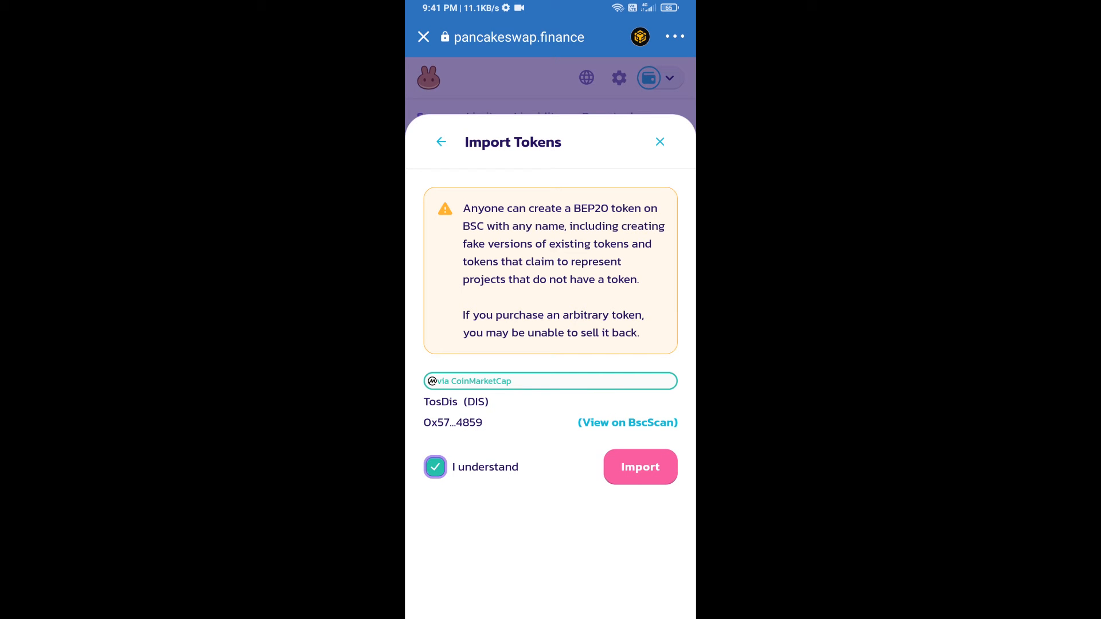
pyautogui.click(639, 467)
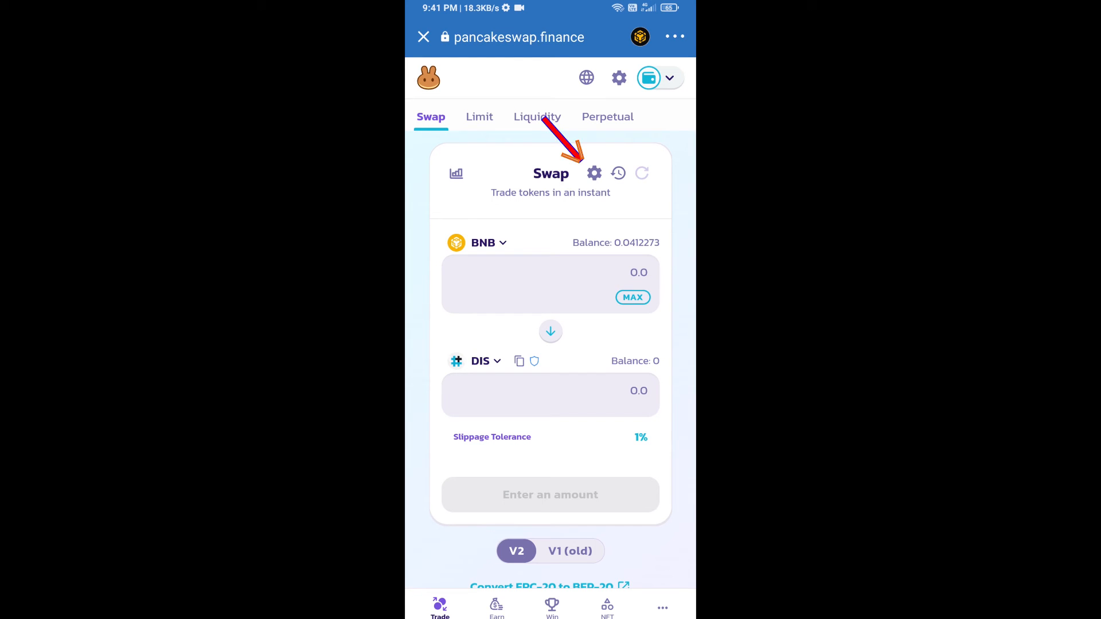
# Step: Set a custom 5% slippage tolerance in the swap settings, then close them
pyautogui.click(594, 172)
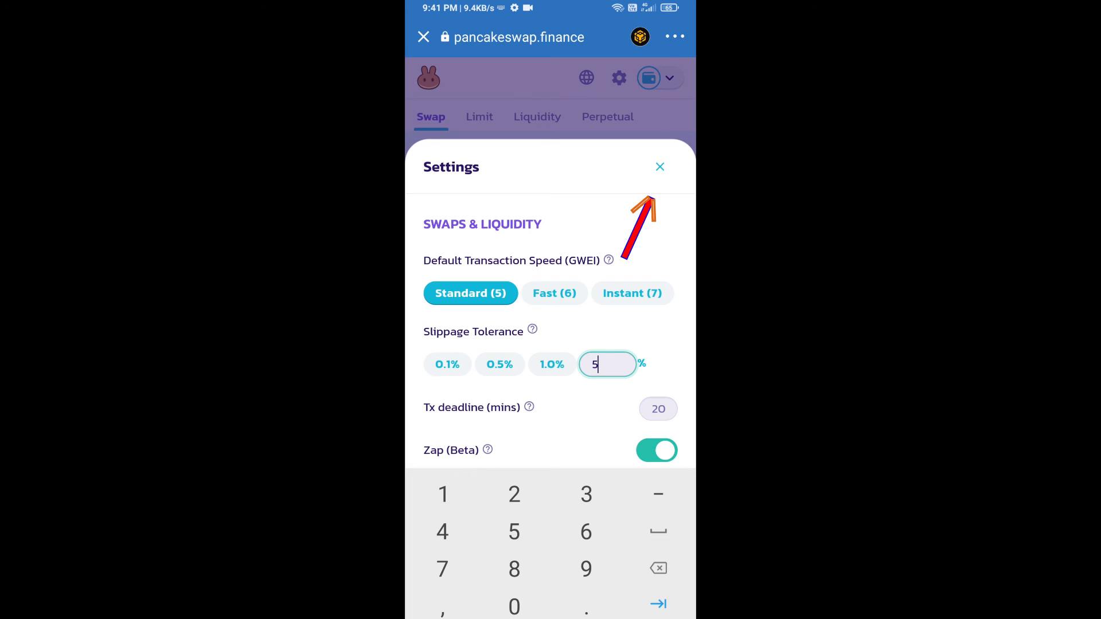
pyautogui.click(660, 166)
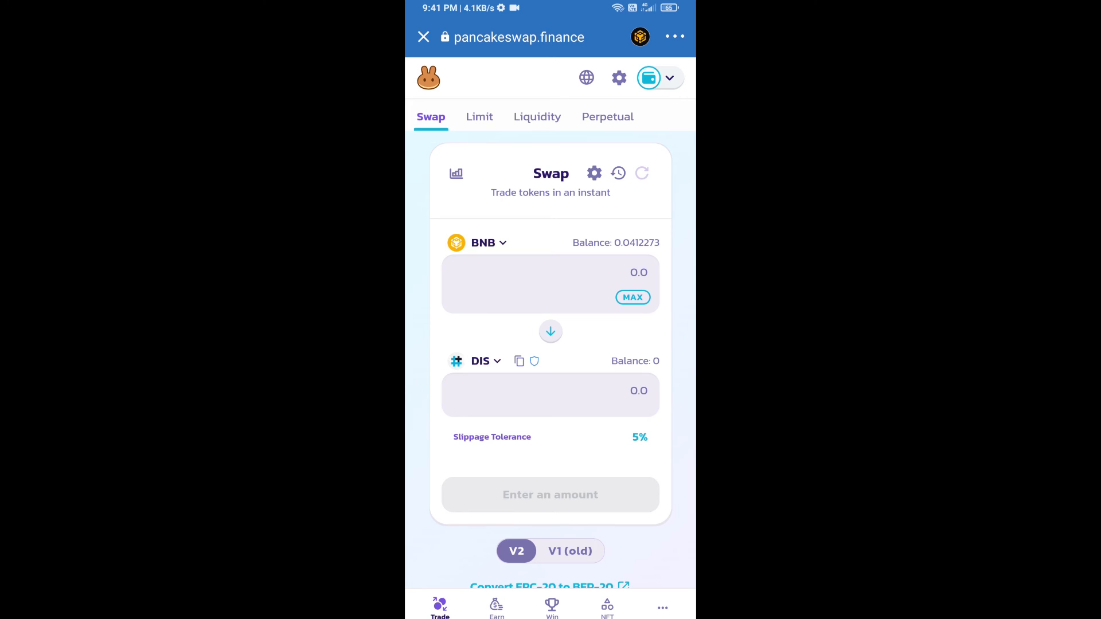
# Step: Request 0.05 DIS for BNB, review the swap and confirm it
pyautogui.click(550, 391)
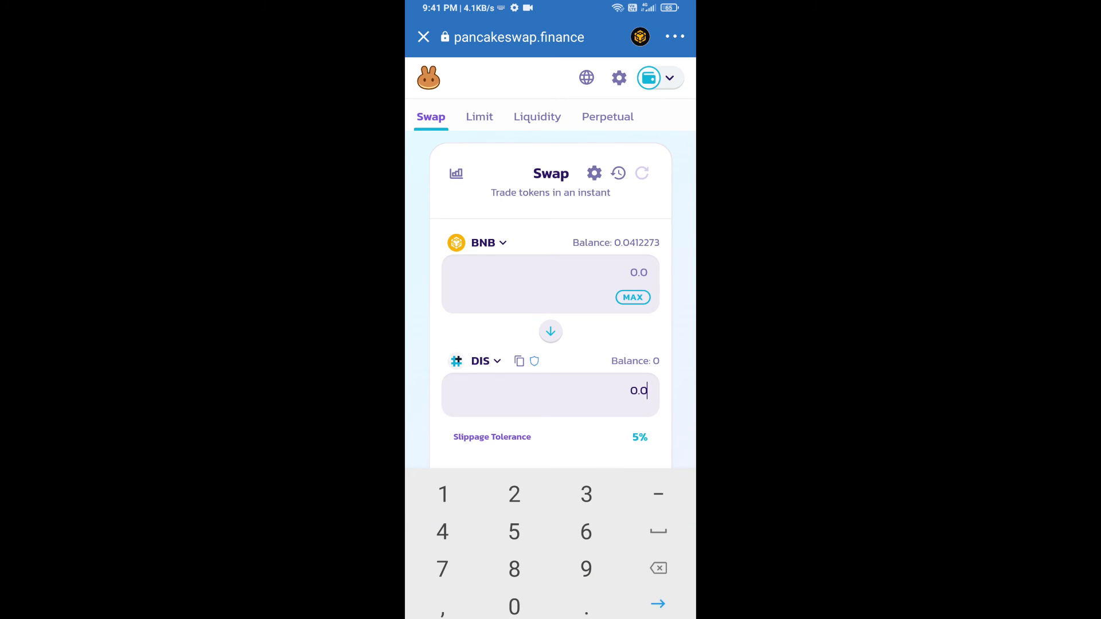
pyautogui.scroll(-3)
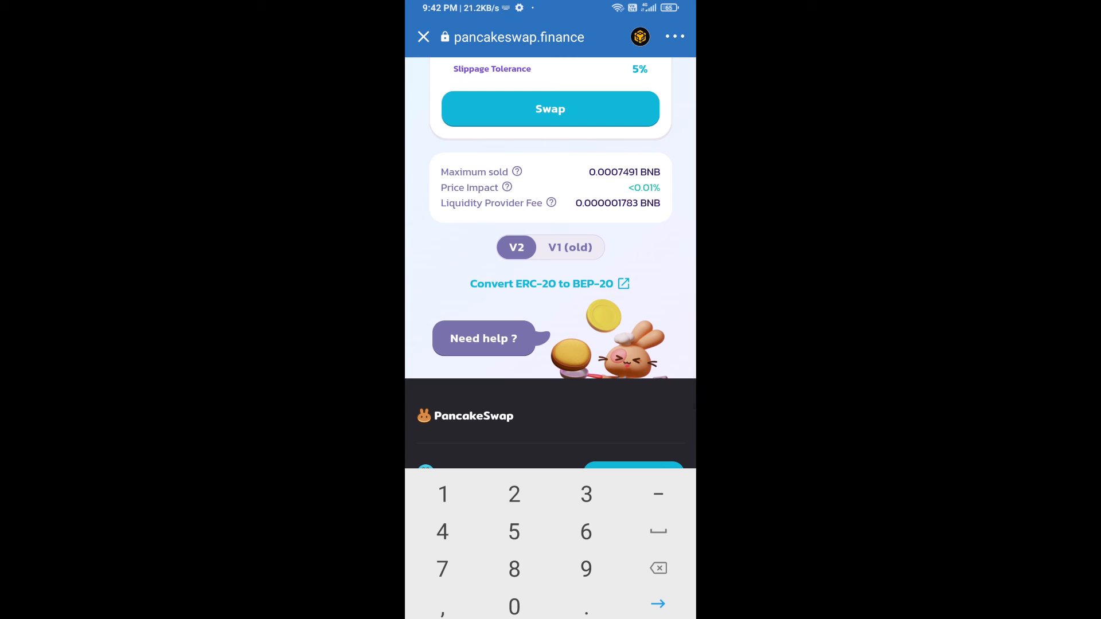
pyautogui.click(550, 109)
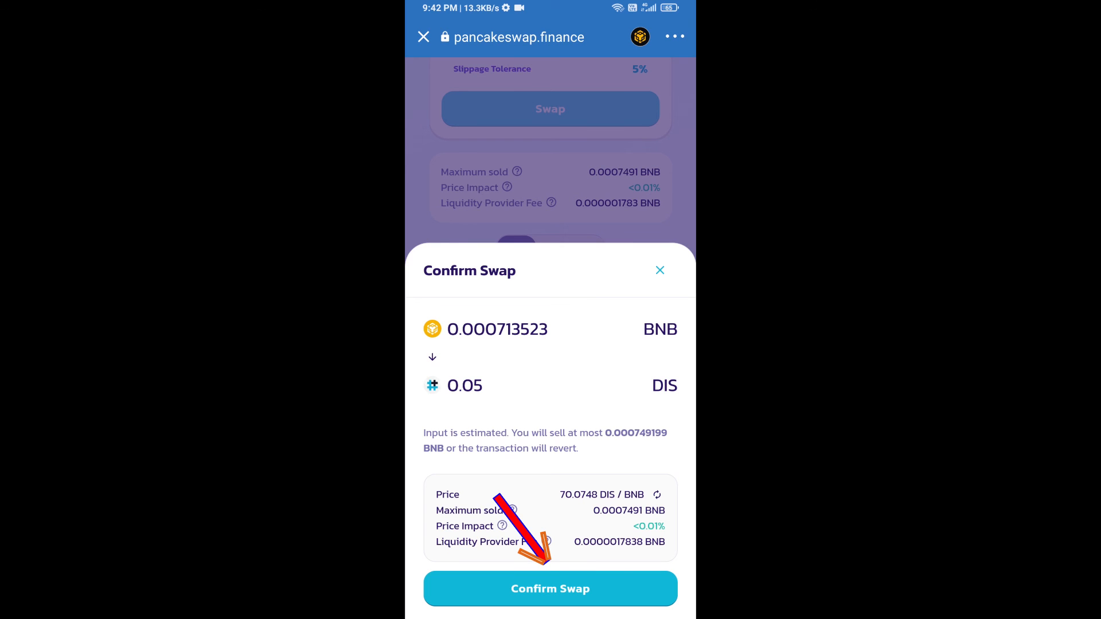
pyautogui.click(550, 588)
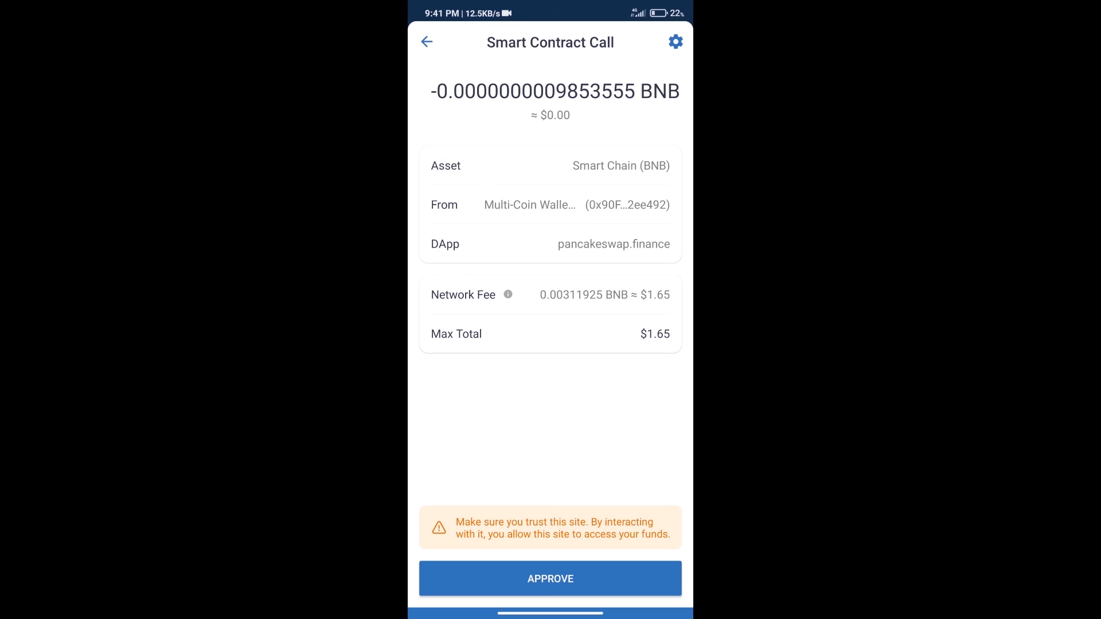